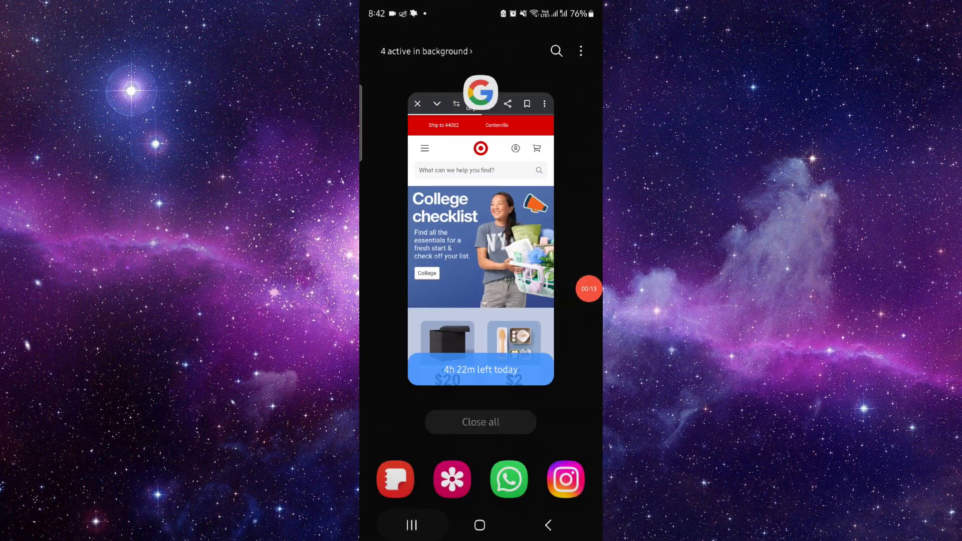
Step: Reopen the Target site from Recents and go to its Target Circle Card page via the footer link
click(480, 245)
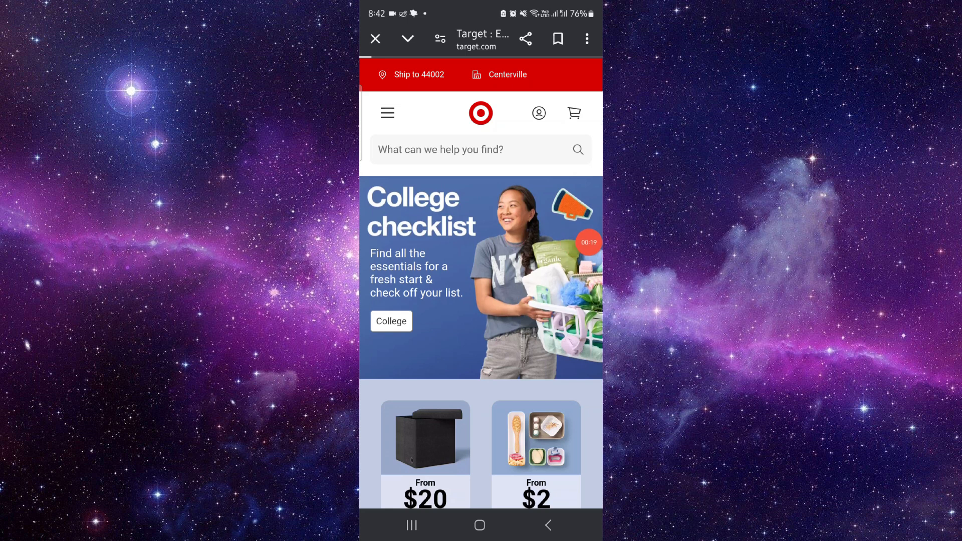
scroll(down, 3)
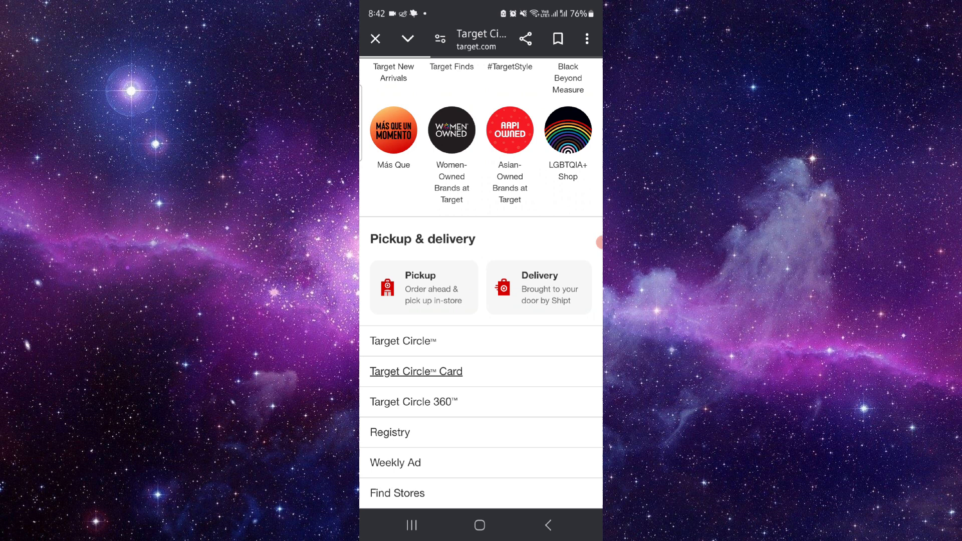
click(414, 371)
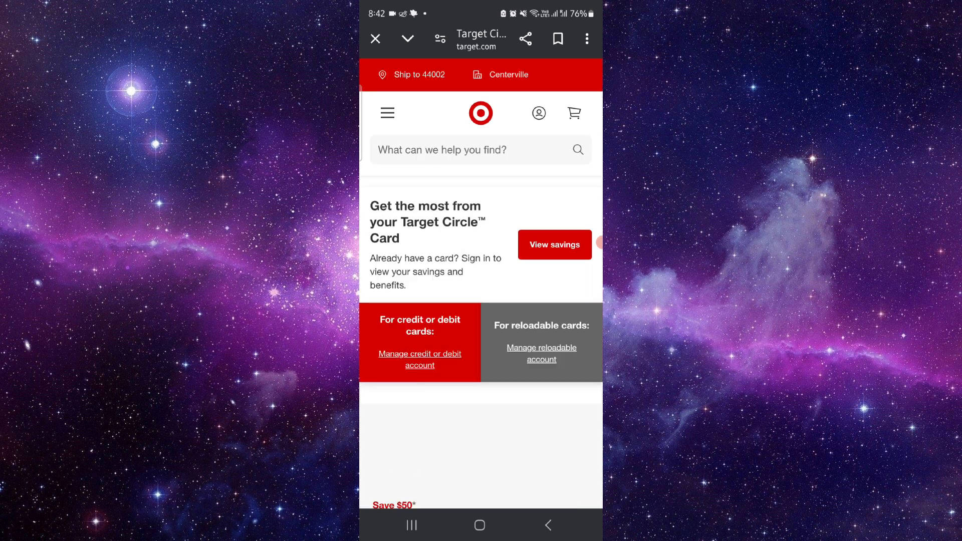
Step: Review the Circle Card management options, then leave the browser for the recent apps screen
scroll(down, 3)
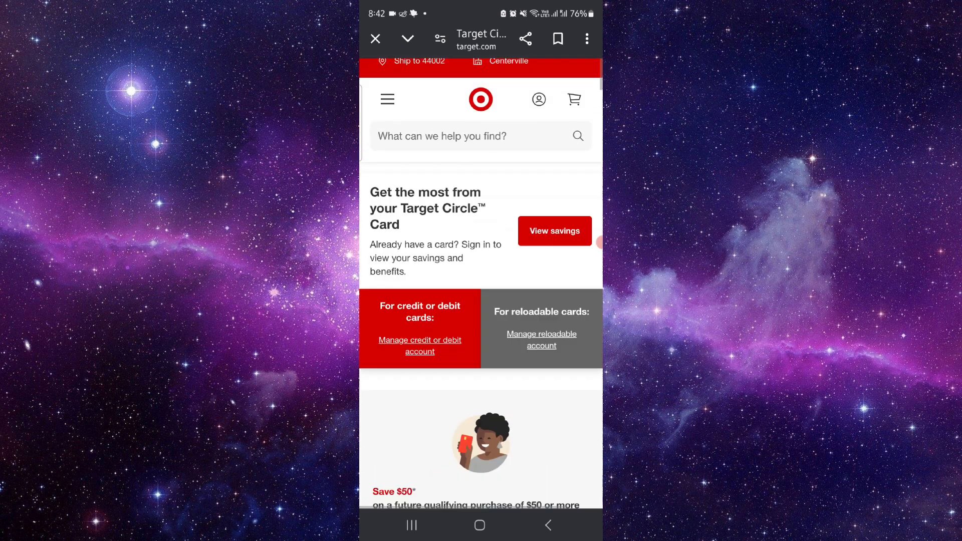
scroll(down, 3)
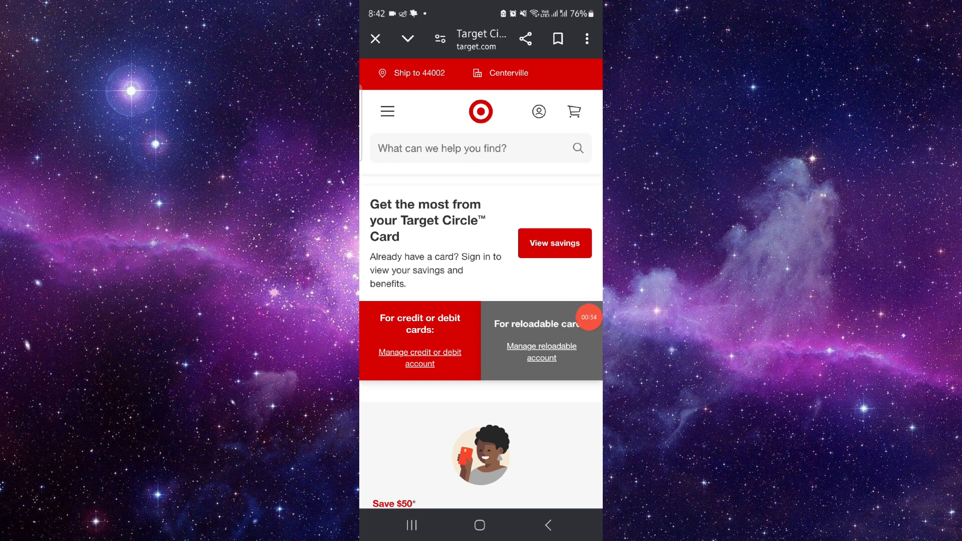
click(375, 39)
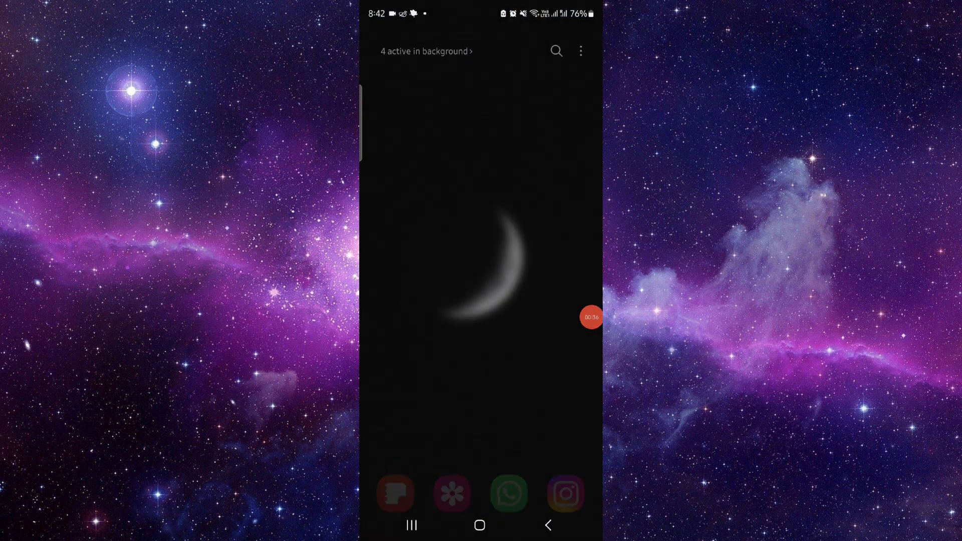